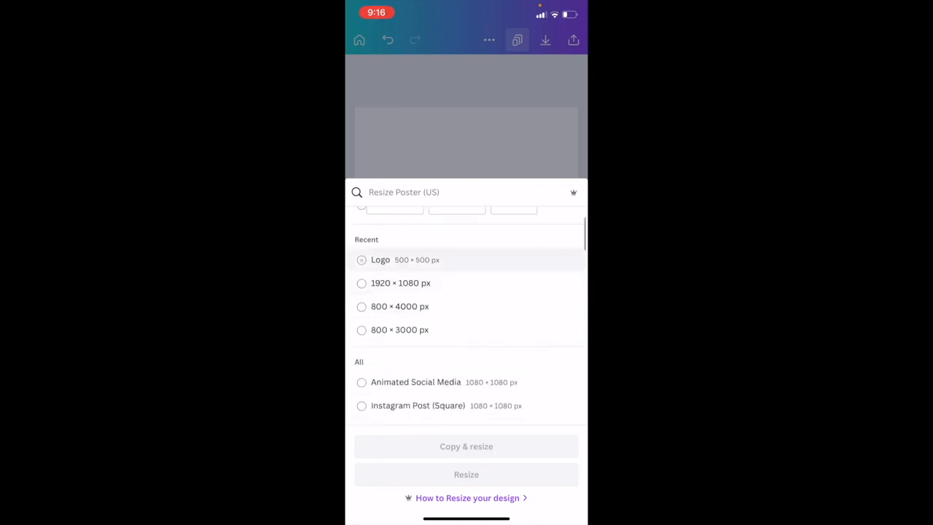
Step: Show the measurement unit choices for the poster's custom resize dimensions
click(399, 283)
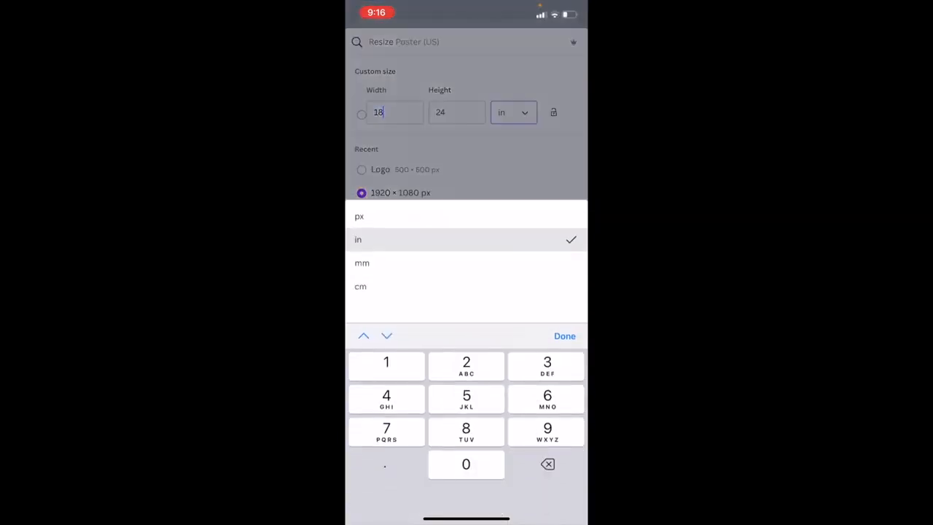
Step: Switch the custom size units to pixels and set the width to 1920 px
click(359, 216)
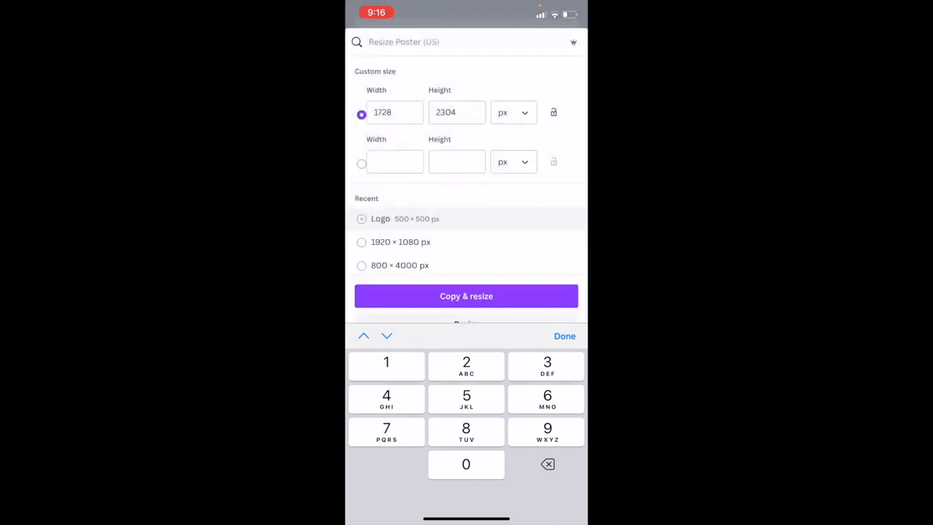
key(backspace)
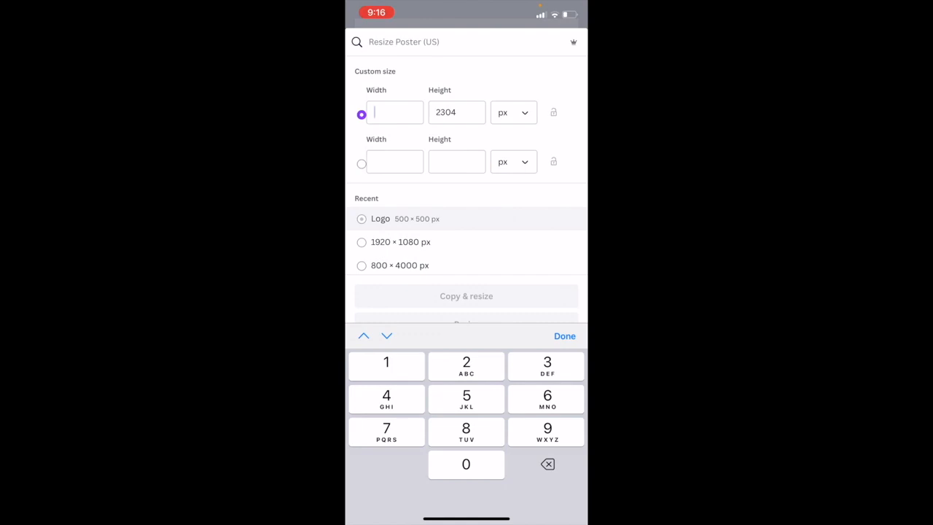
text(1920)
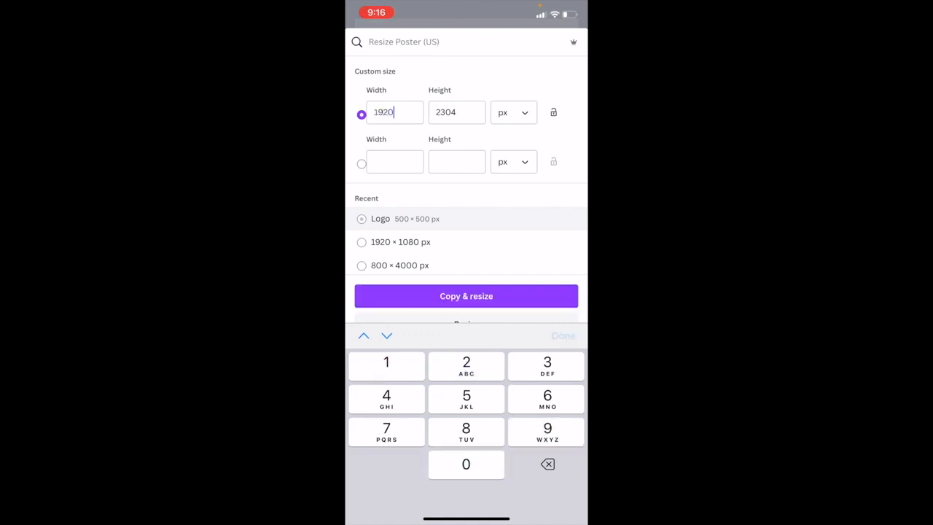